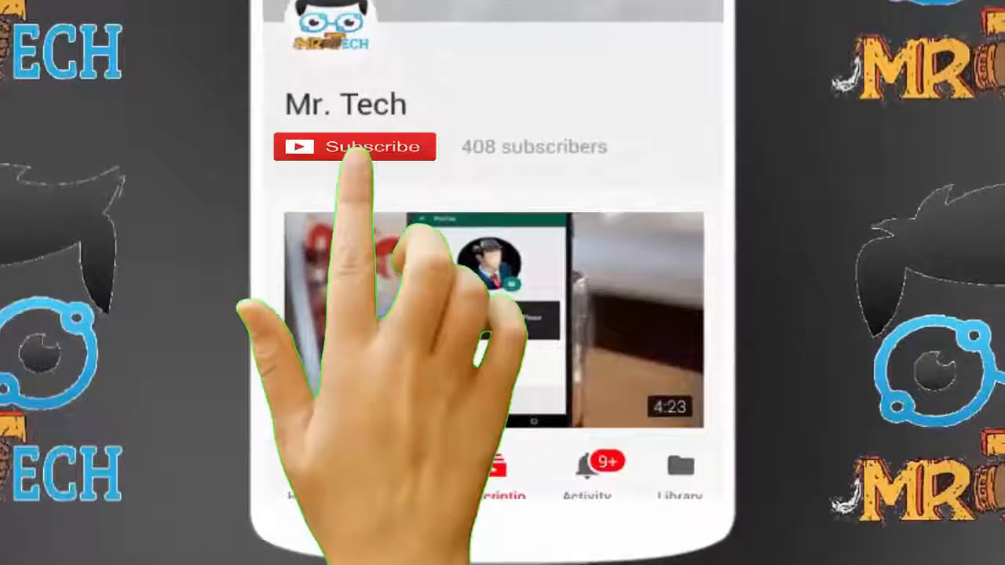
# - Subscribe to Mr. Tech with notifications on, then launch GIPHY CAM from the Play Store
pyautogui.click(355, 148)
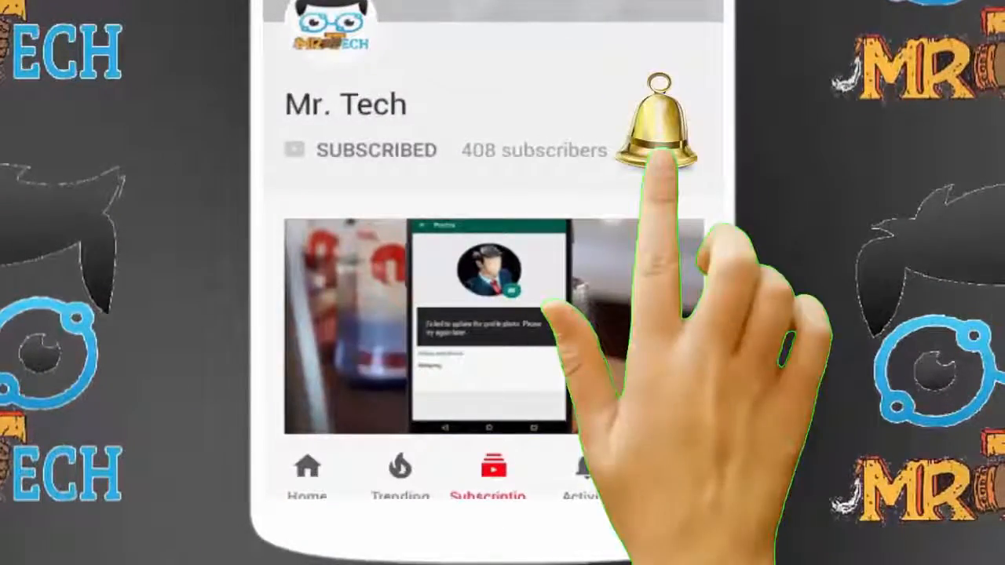
pyautogui.click(662, 126)
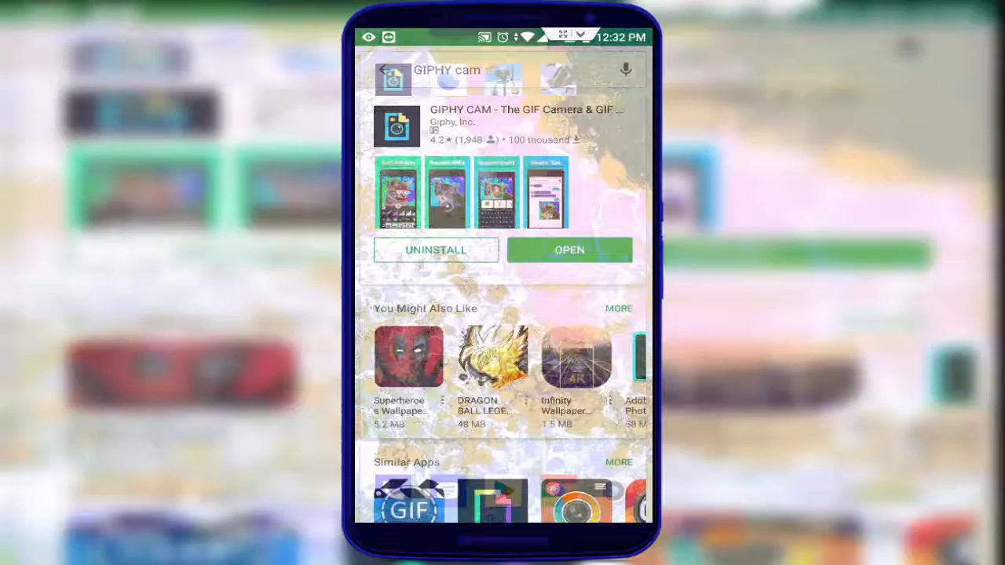
pyautogui.click(568, 250)
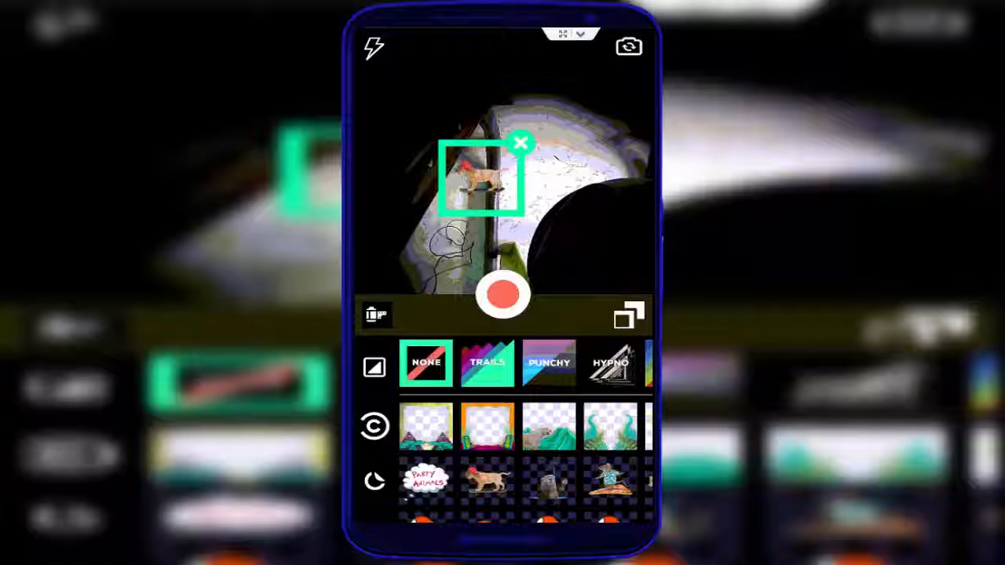
# - Record a GIF with the chosen animated sticker over the camera preview
pyautogui.click(522, 143)
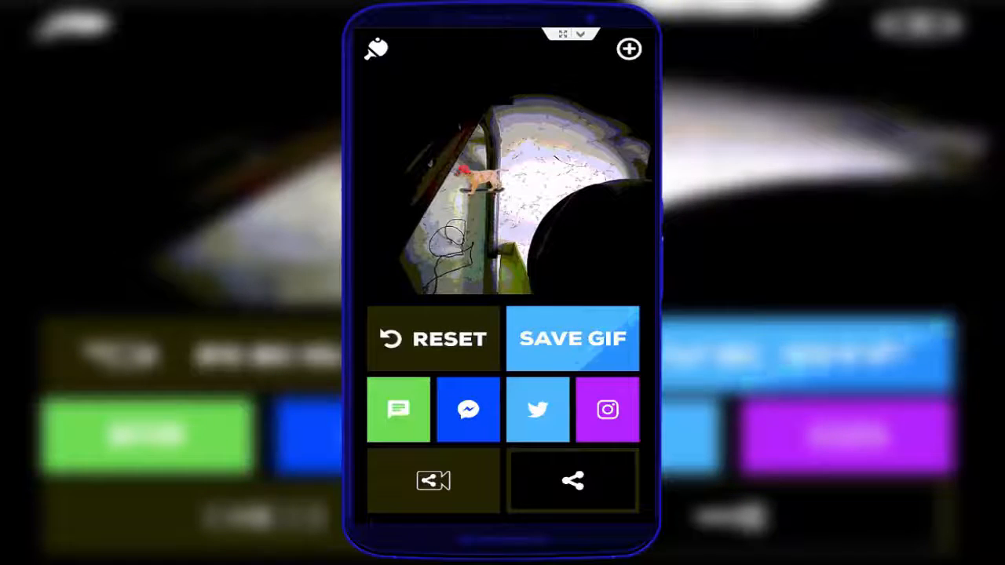
# - Share the processed GIF to Instagram, reaching the Feed or Stories choice
pyautogui.click(571, 339)
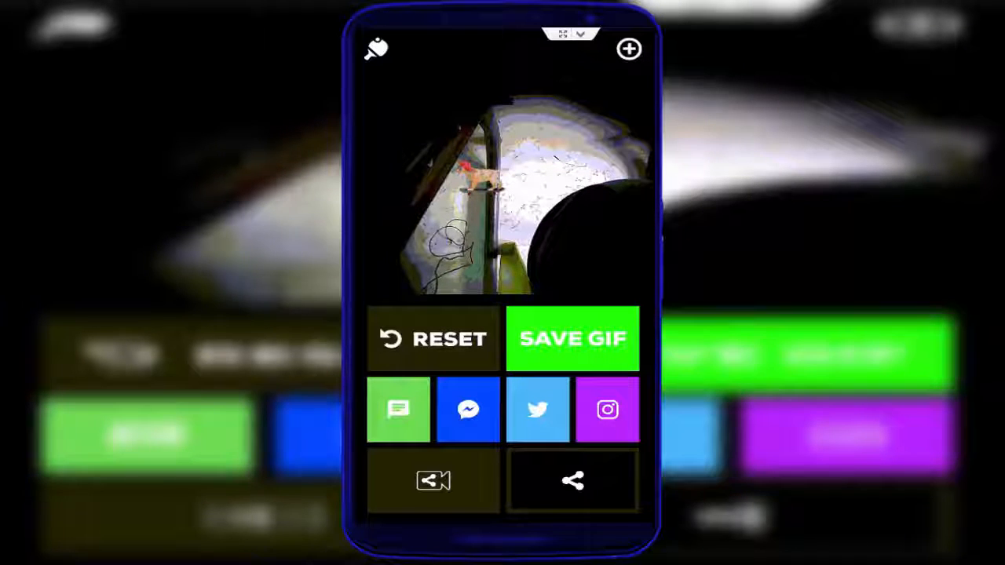
pyautogui.click(571, 340)
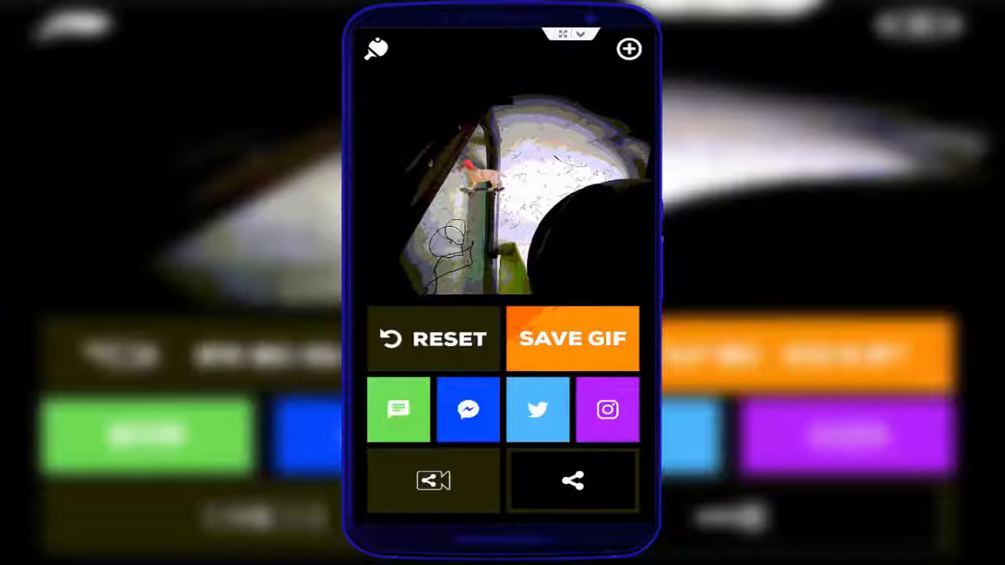
pyautogui.click(571, 339)
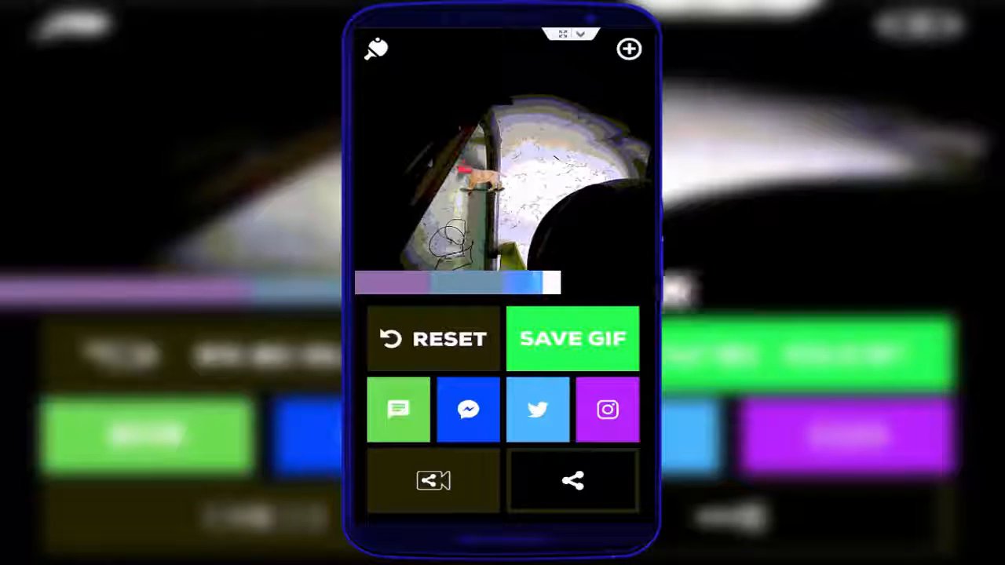
pyautogui.click(571, 339)
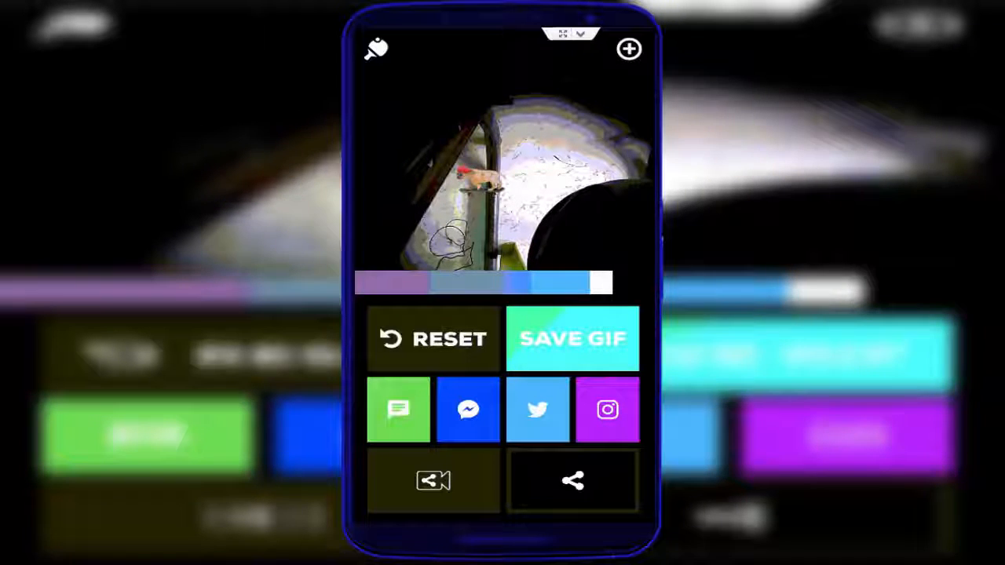
pyautogui.click(606, 409)
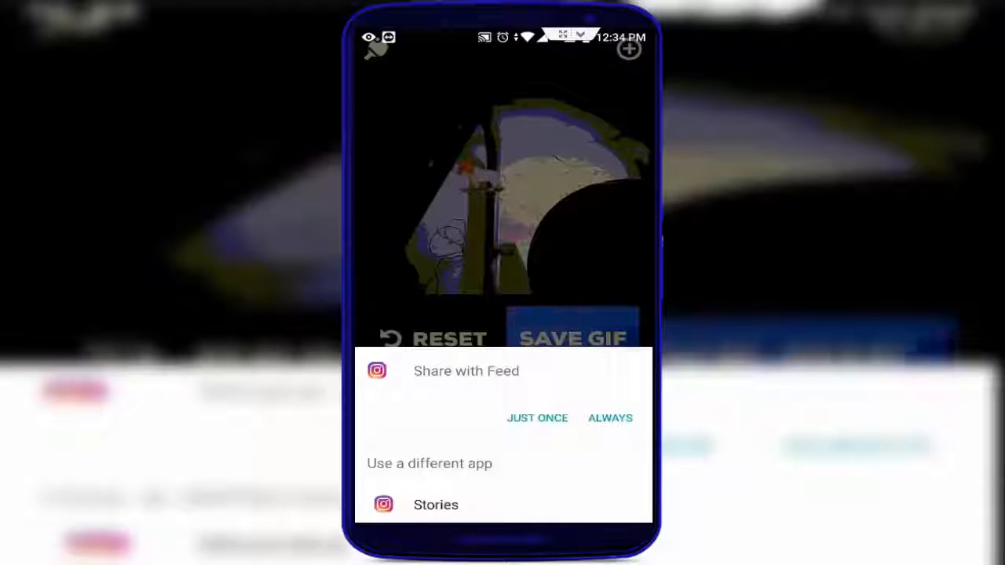